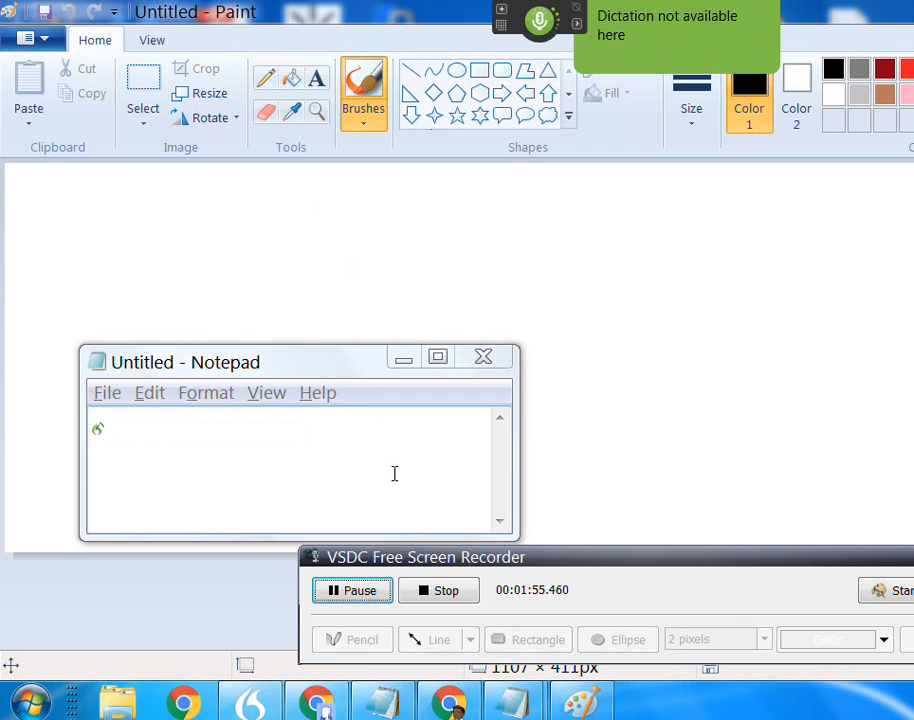
text(mouse click)
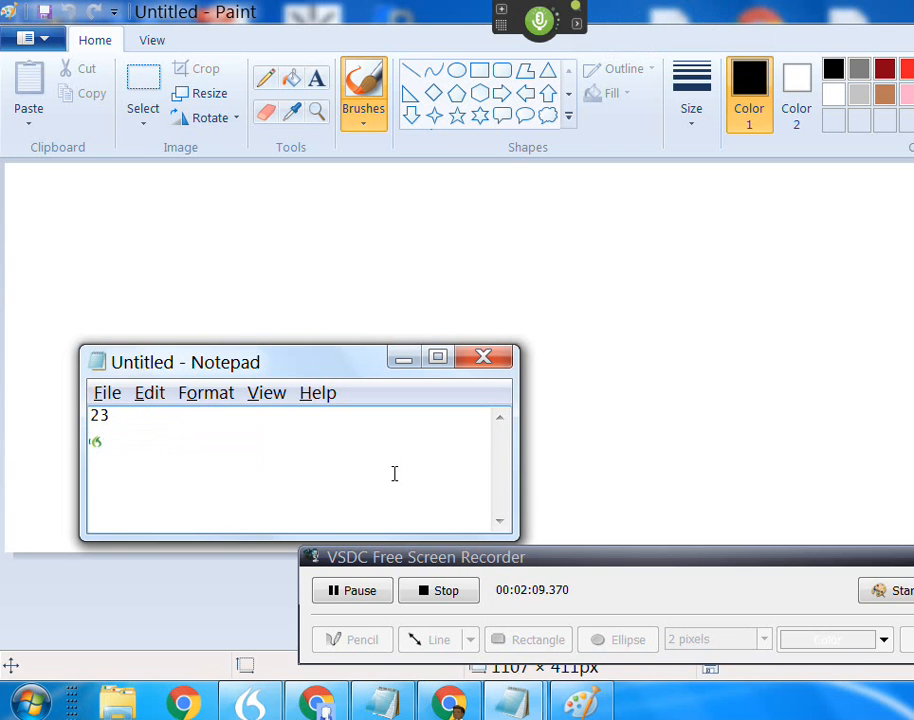
text(20-3)
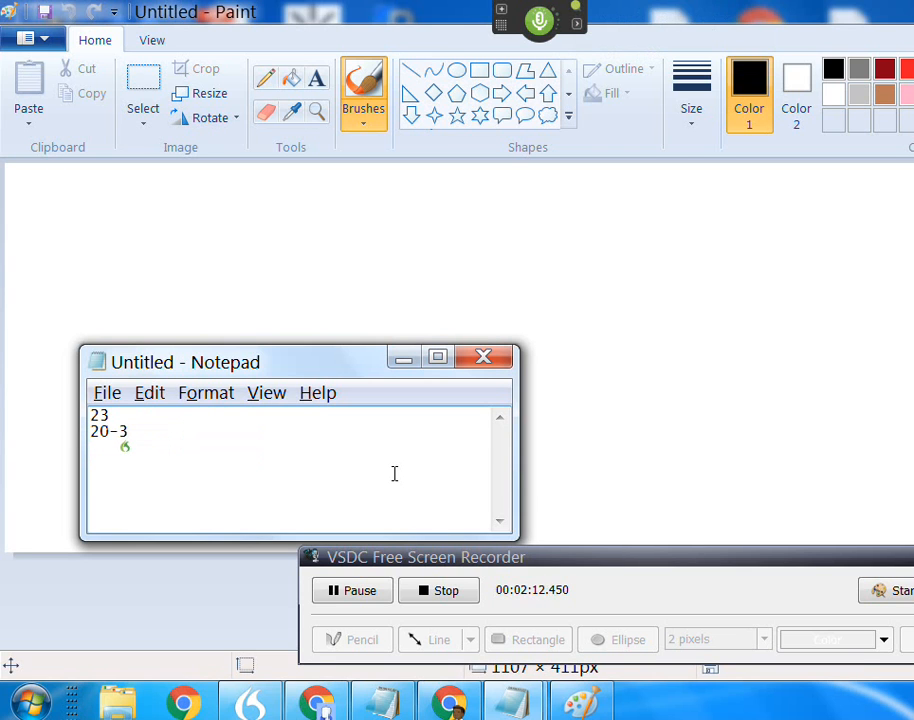
text(press enter)
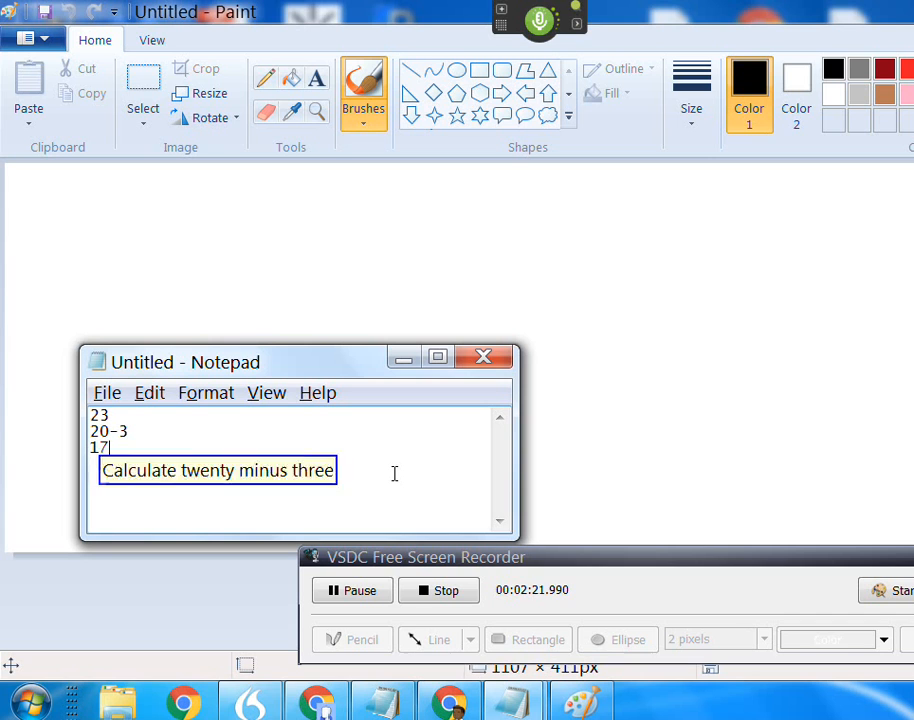
text(press enter)
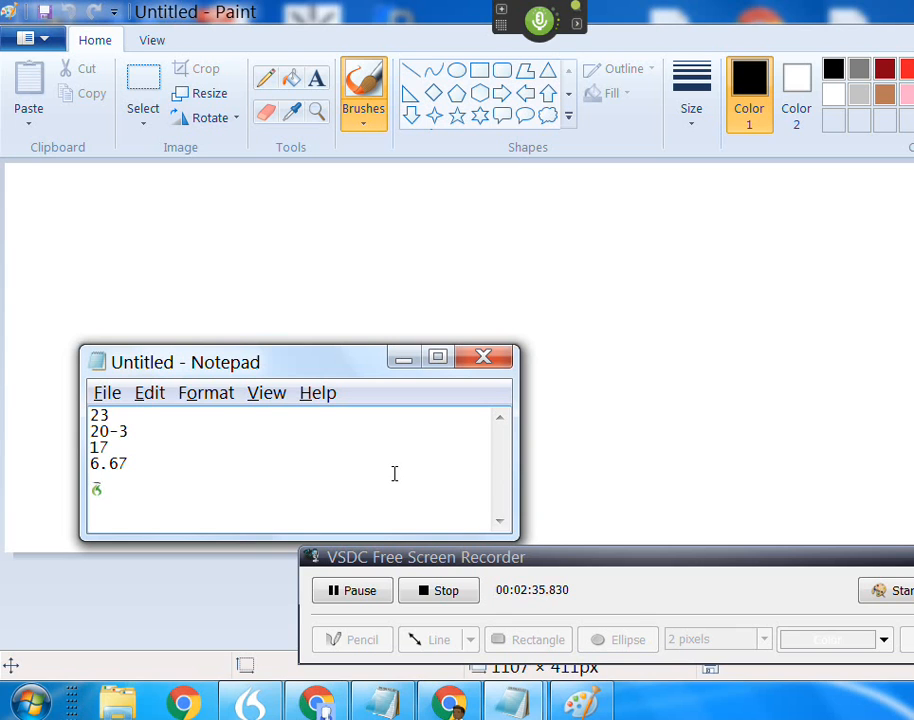
text(20x3)
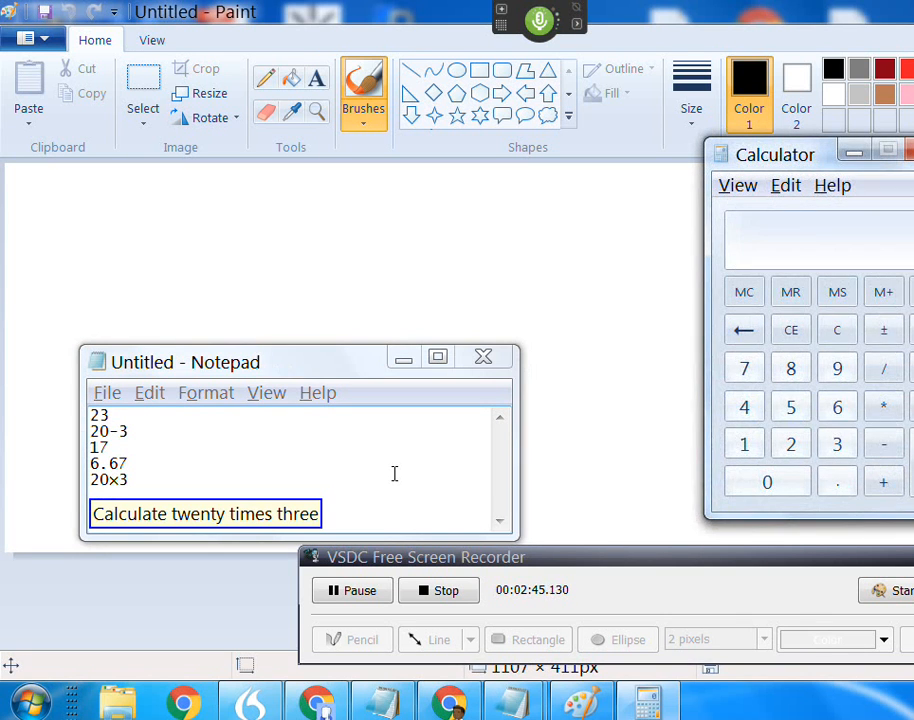
text(60)
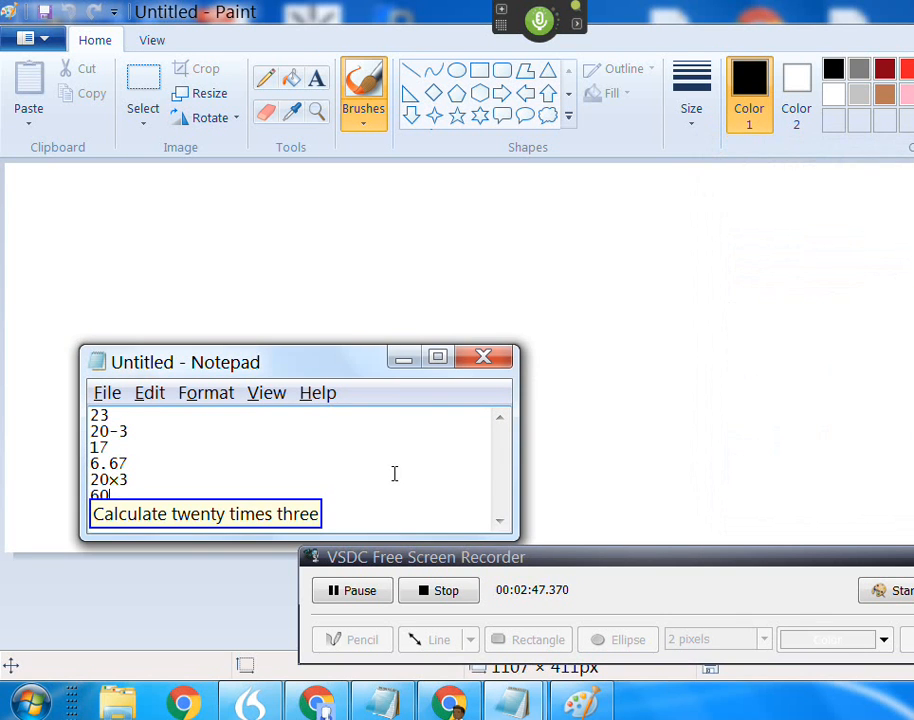